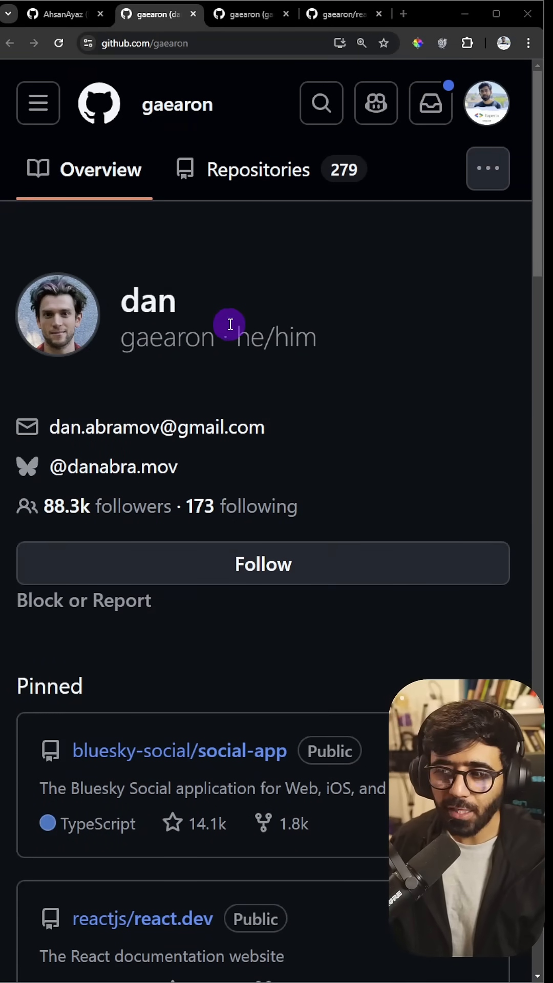
pyautogui.moveTo(257, 319)
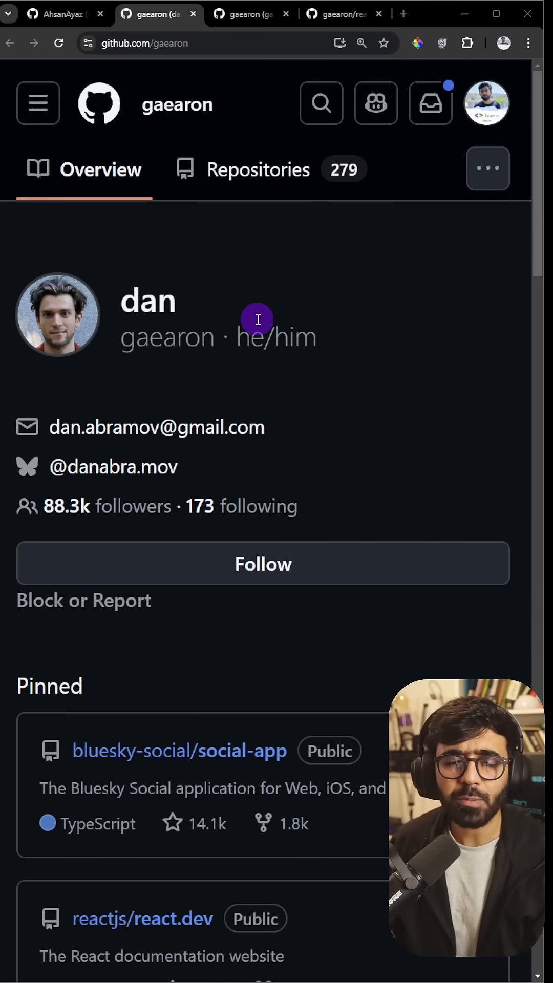
pyautogui.moveTo(284, 360)
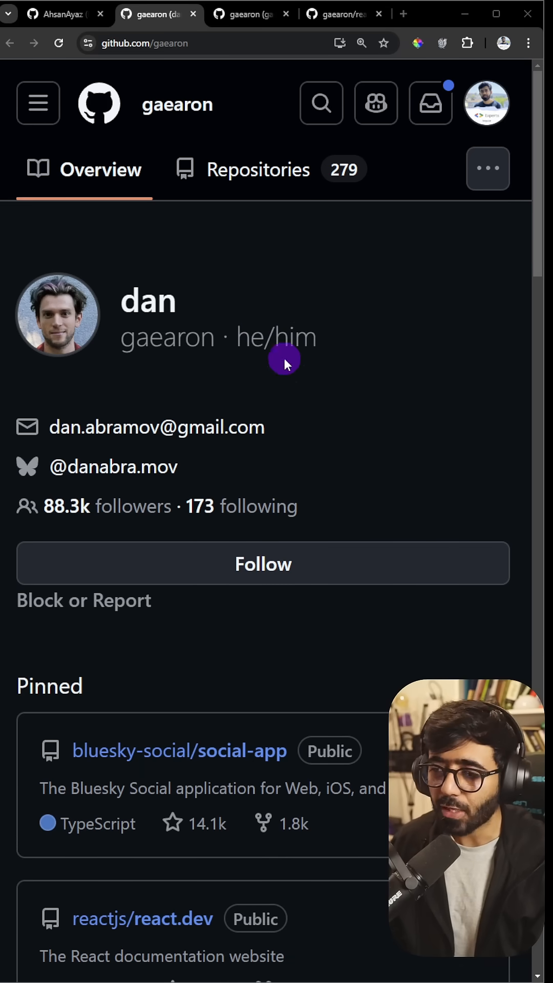
pyautogui.moveTo(76, 324)
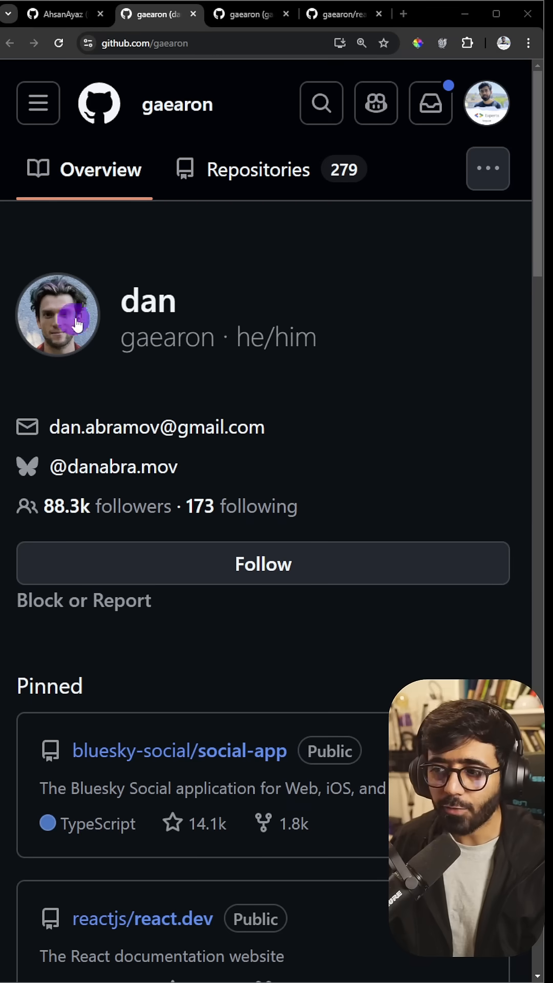
# - Scroll through contribution activity to the 50 source repositories sorted by last updated
pyautogui.scroll(-3)
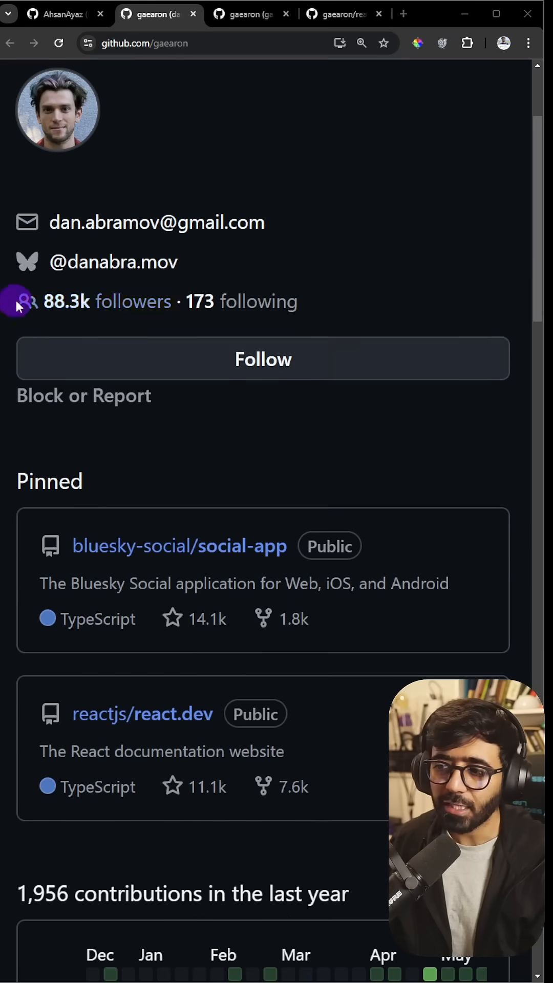
pyautogui.scroll(-3)
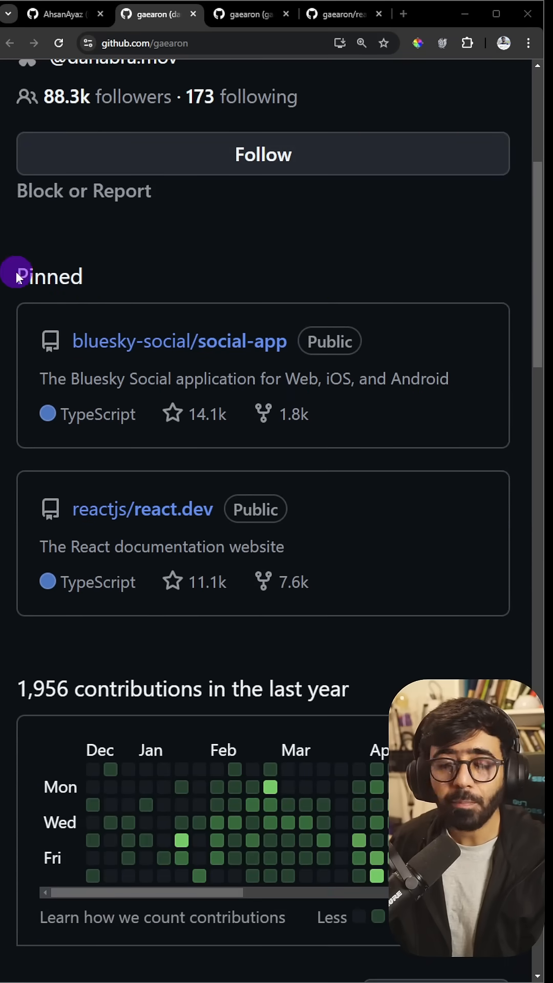
pyautogui.moveTo(142, 509)
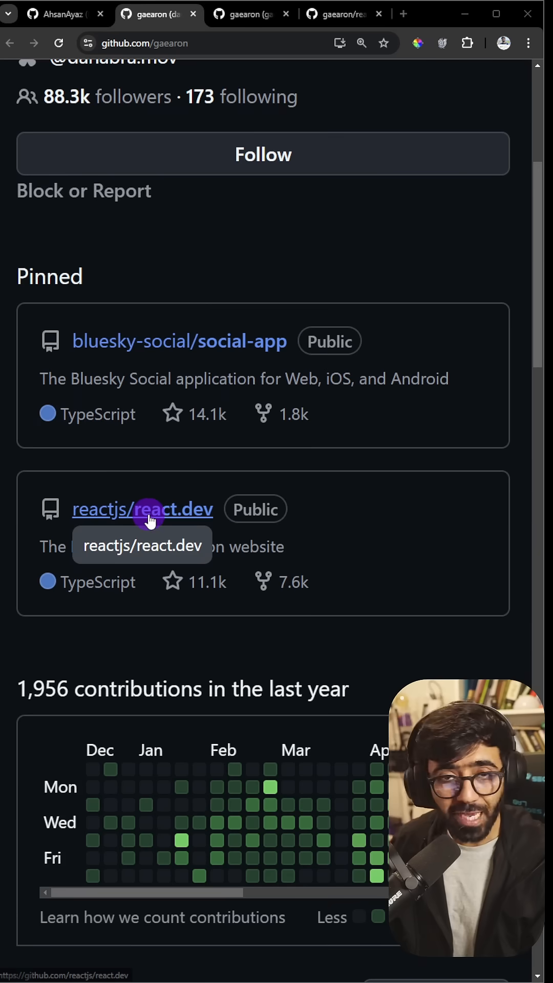
pyautogui.moveTo(101, 369)
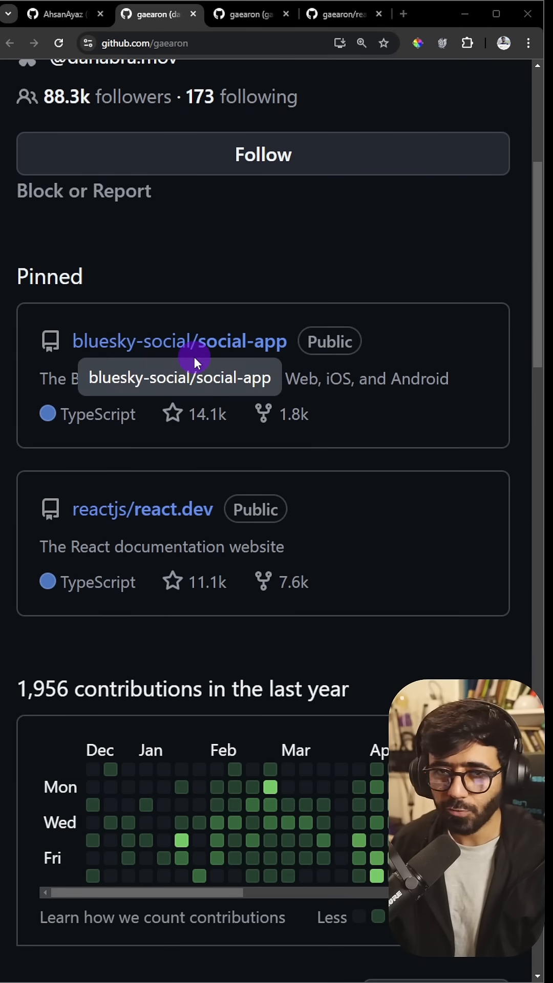
pyautogui.scroll(-3)
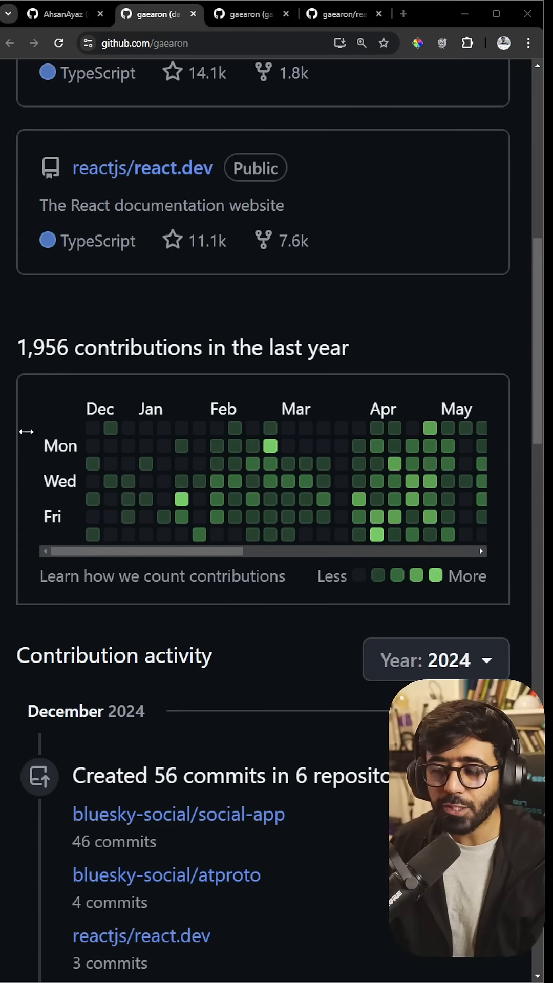
pyautogui.moveTo(462, 572)
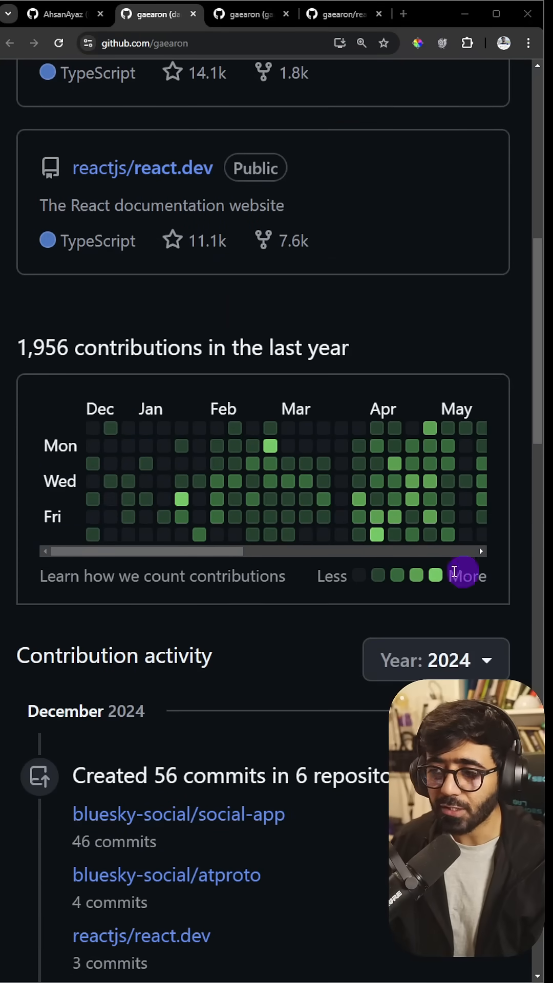
pyautogui.scroll(-3)
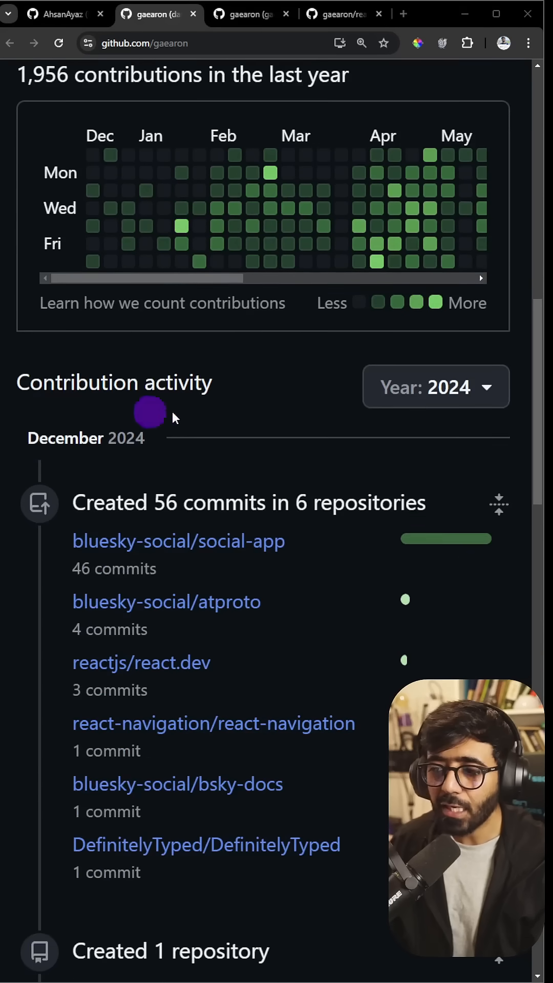
pyautogui.scroll(-3)
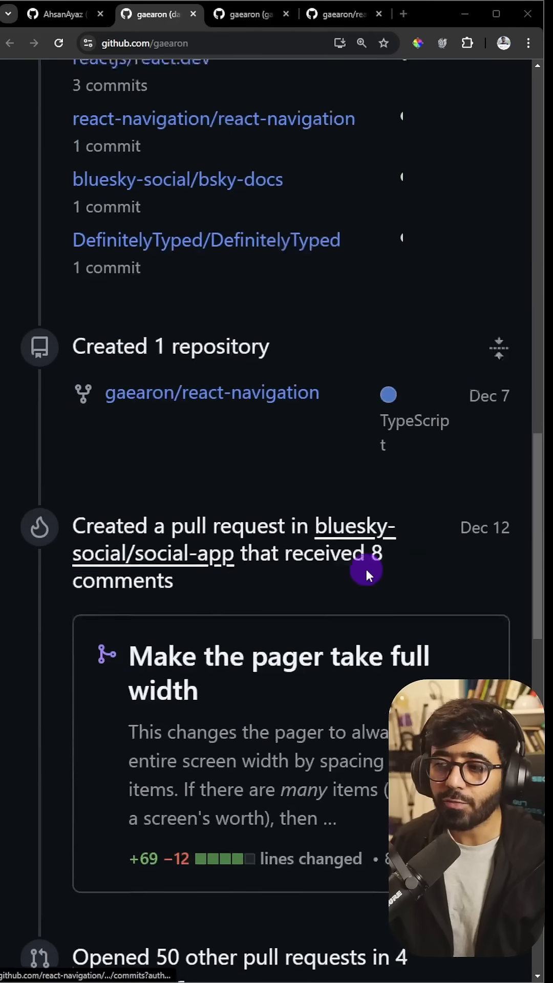
pyautogui.scroll(-3)
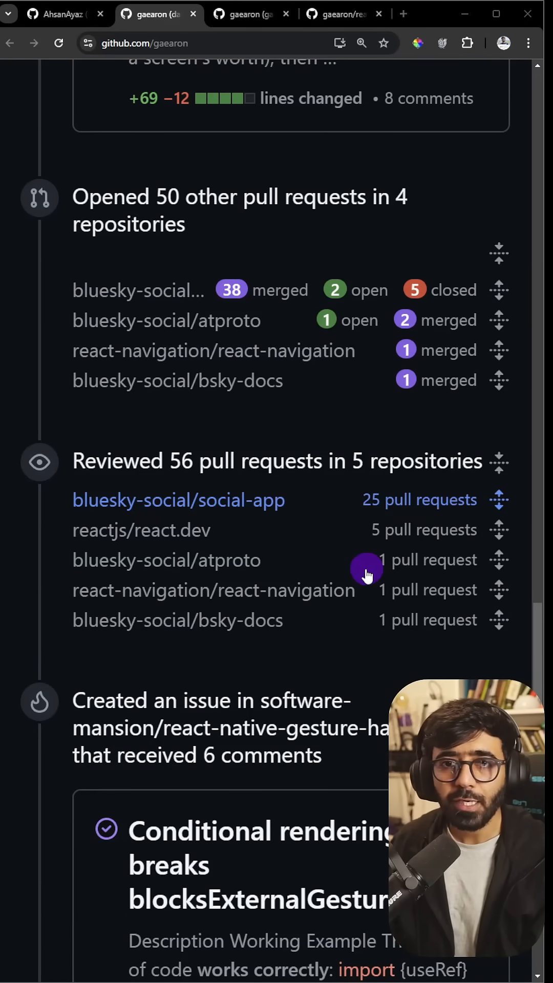
pyautogui.scroll(-3)
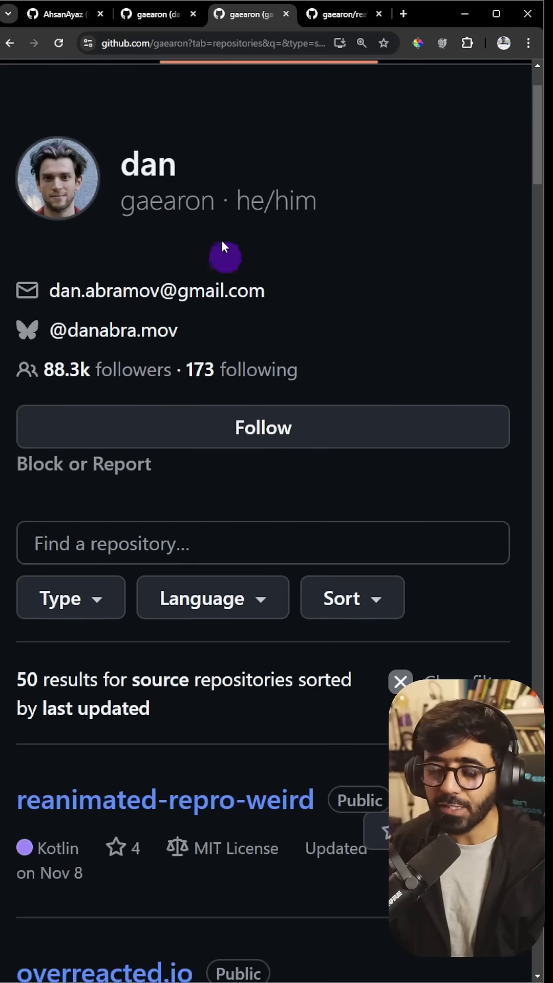
# - Dismiss the Type filter and open react-hot-loader (12.3k stars, 801 forks) from the list
pyautogui.scroll(-3)
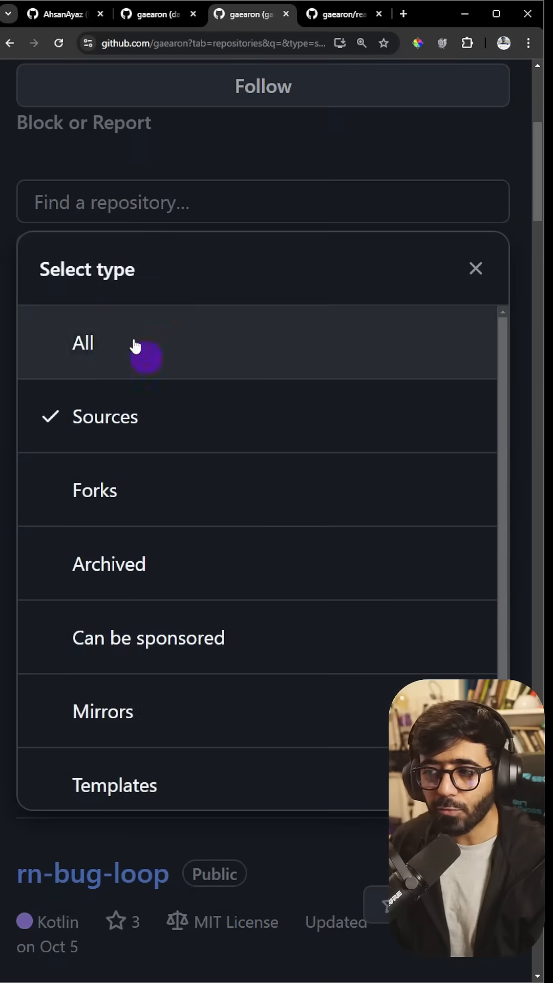
pyautogui.click(83, 343)
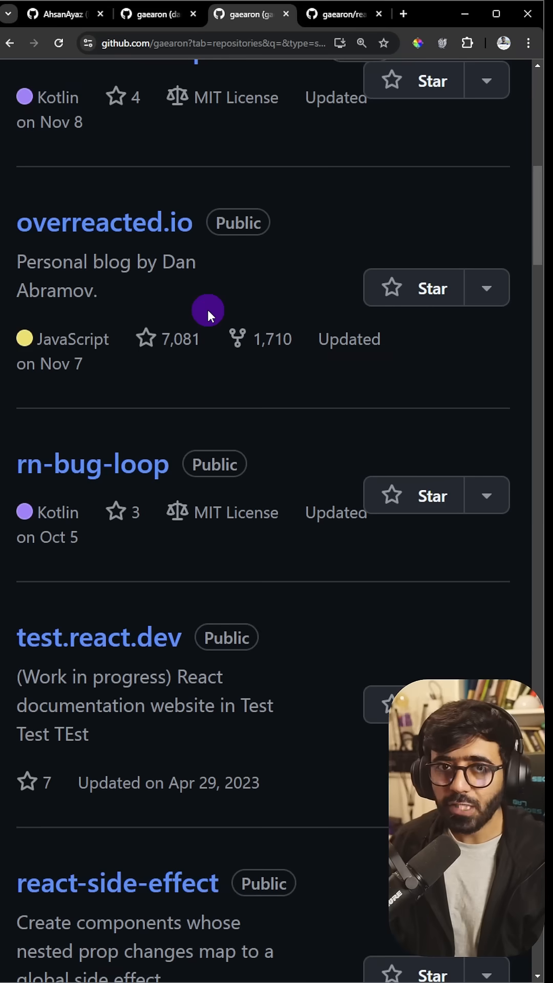
pyautogui.scroll(-3)
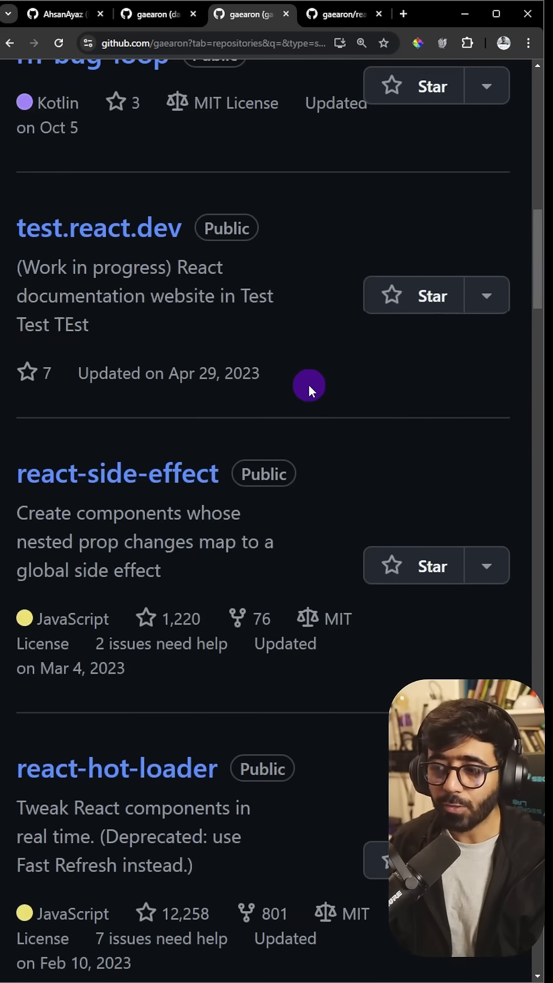
pyautogui.moveTo(226, 484)
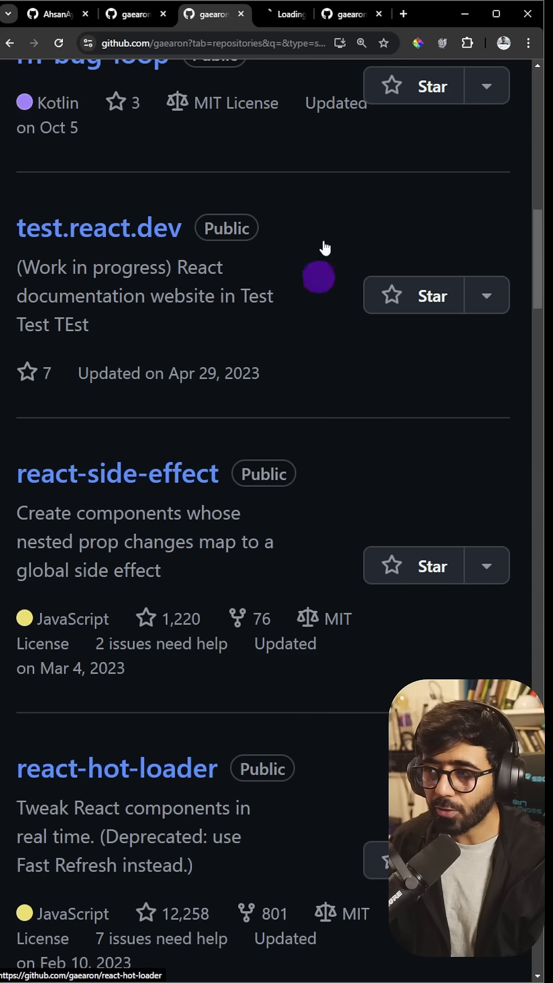
pyautogui.click(117, 768)
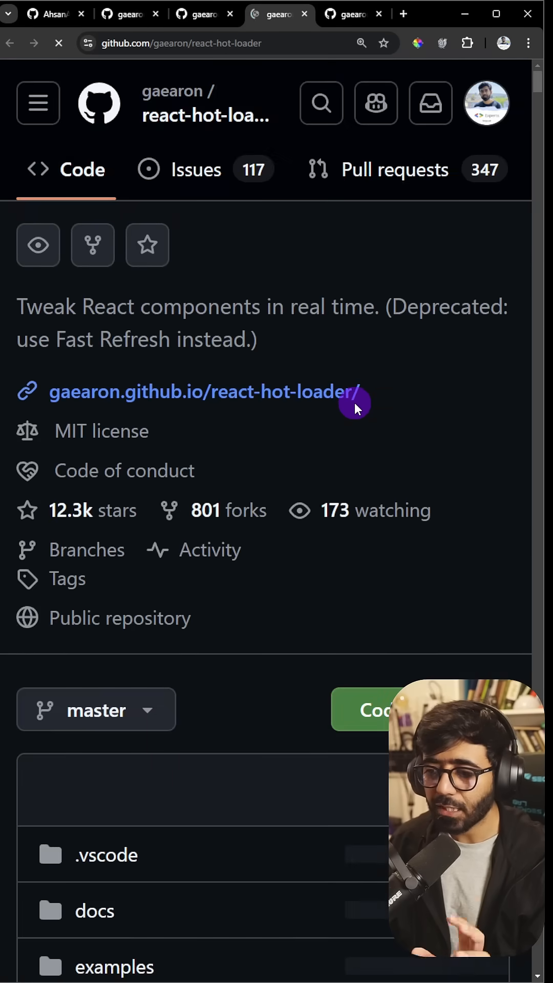
# - Read the react-hot-loader README down to hooks configuration, then show your own profile overview
pyautogui.scroll(-3)
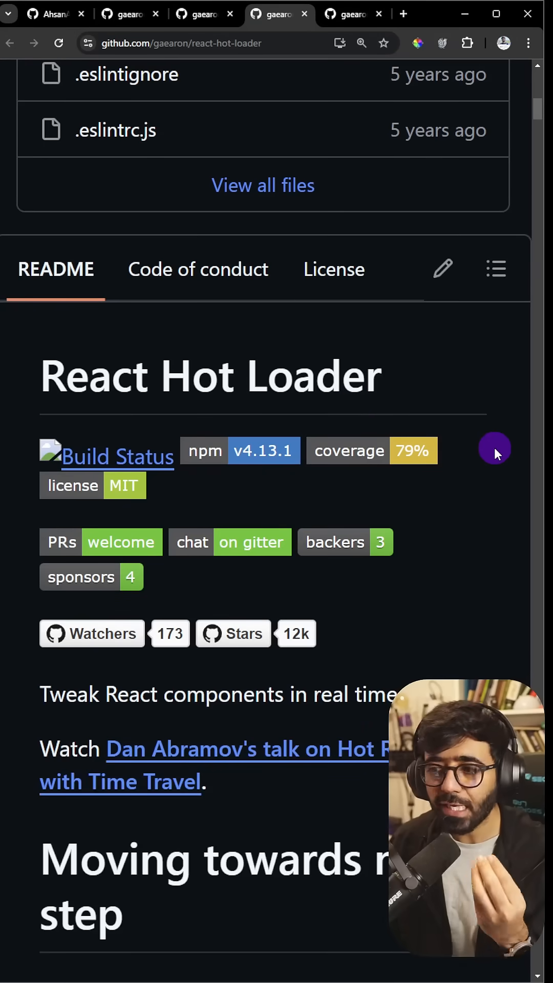
pyautogui.moveTo(131, 389)
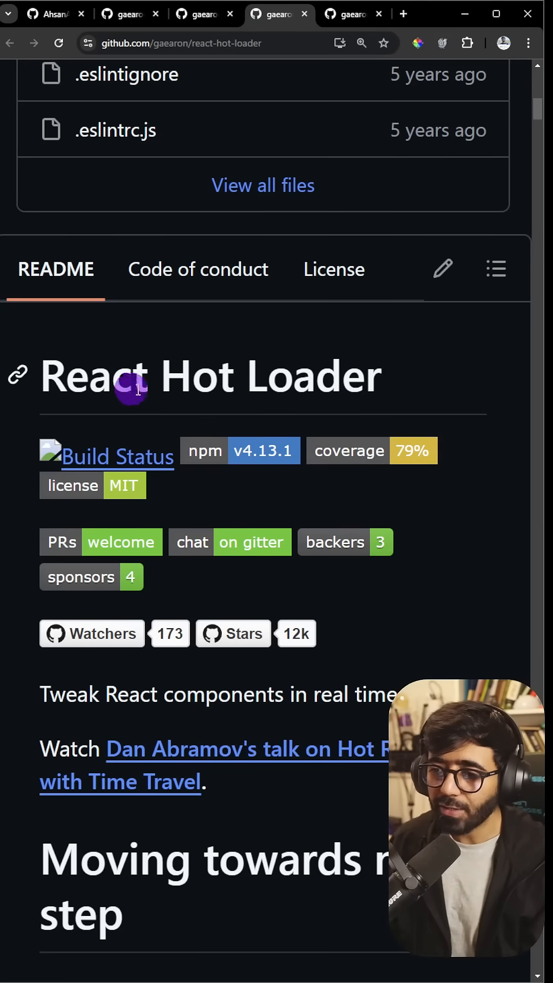
pyautogui.scroll(-3)
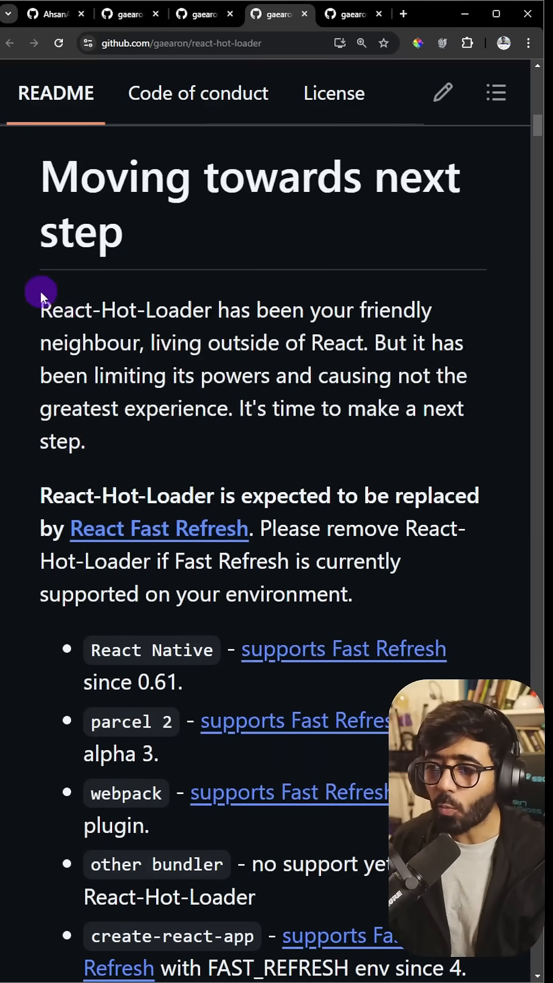
pyautogui.scroll(-3)
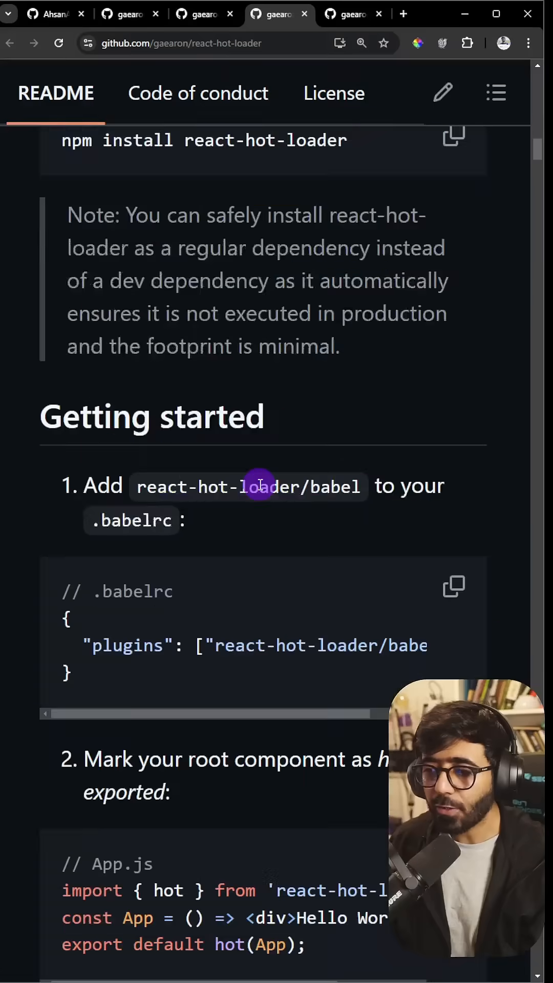
pyautogui.scroll(3)
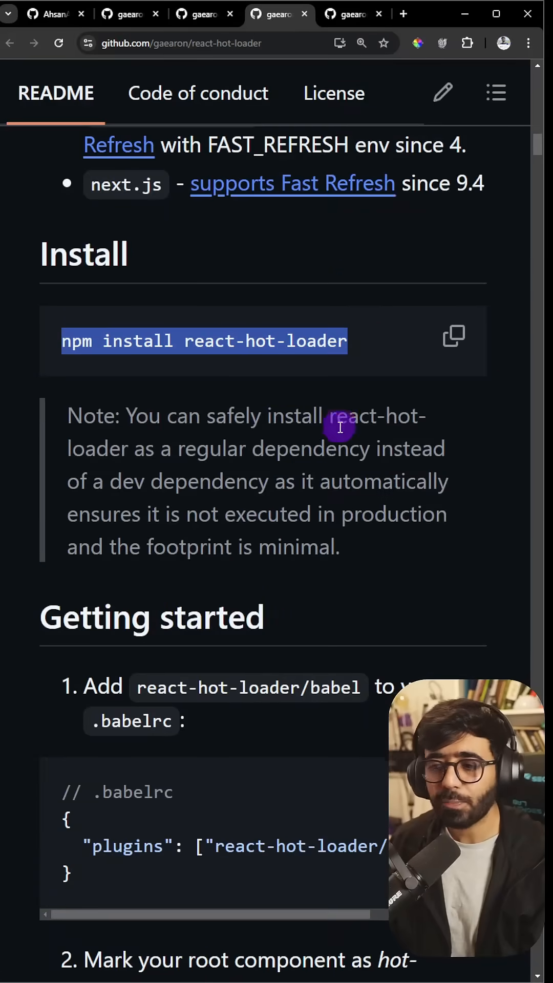
pyautogui.scroll(-3)
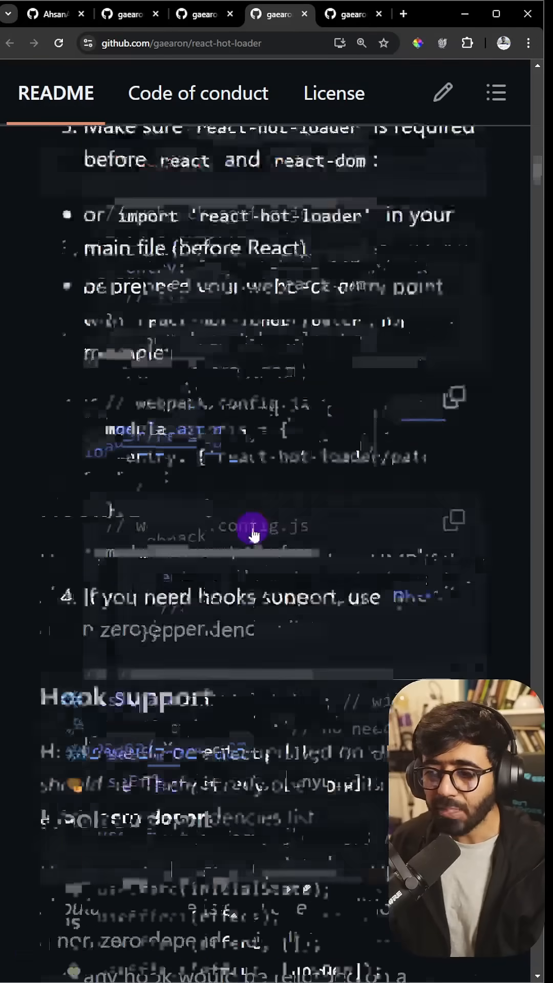
pyautogui.scroll(-3)
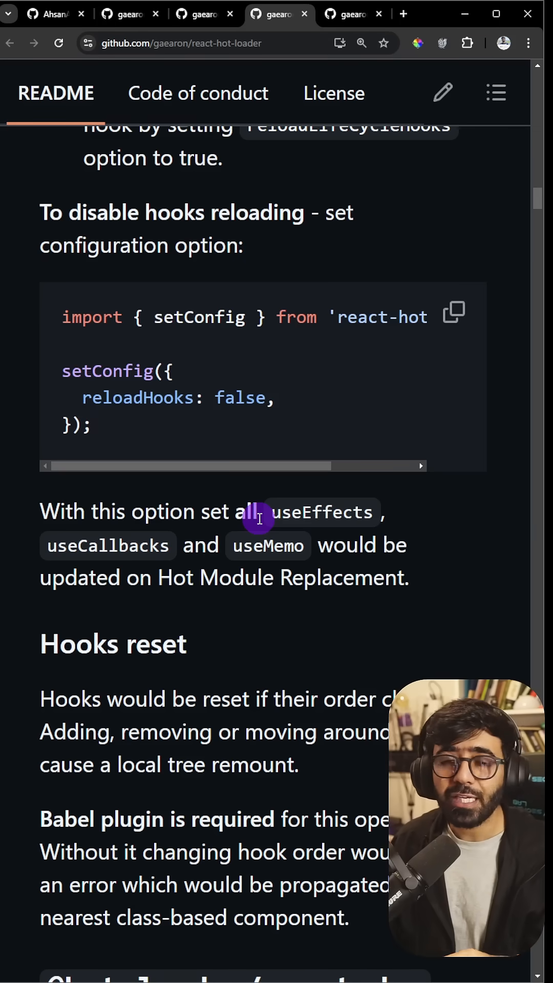
pyautogui.click(54, 14)
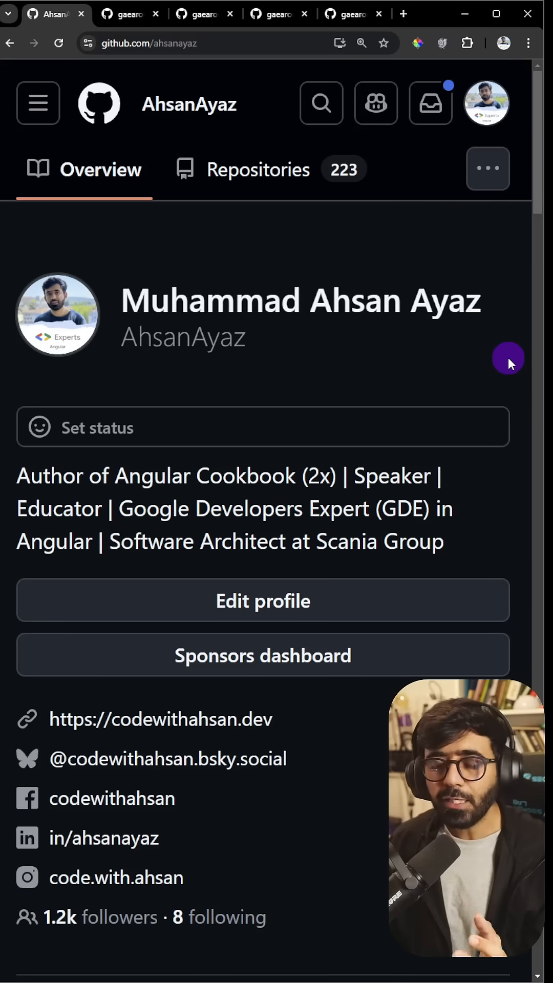
pyautogui.scroll(-3)
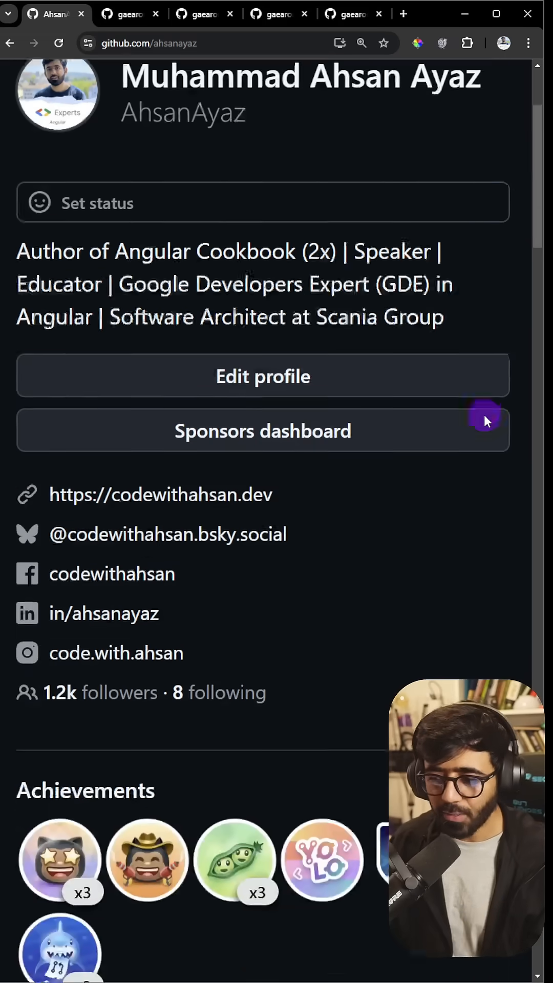
pyautogui.scroll(-3)
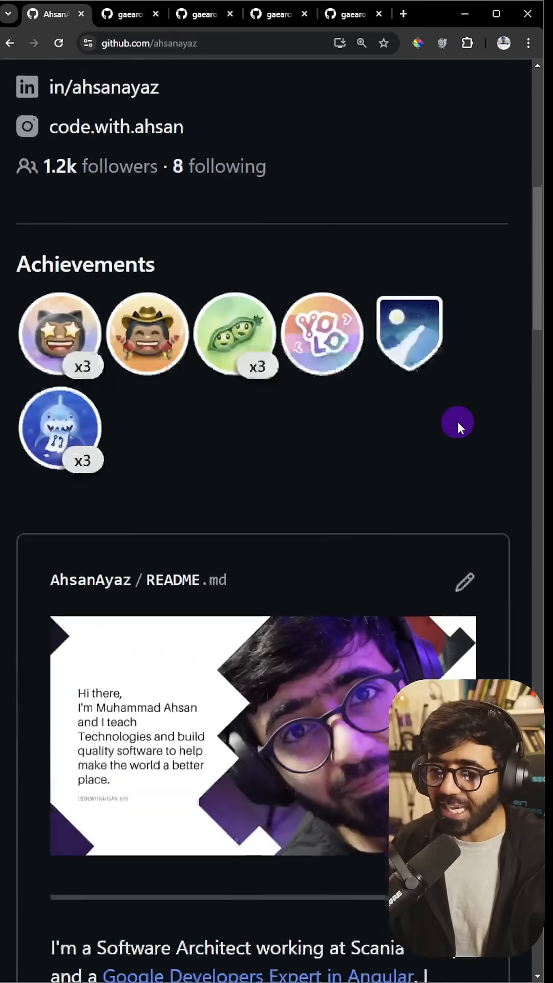
pyautogui.scroll(-3)
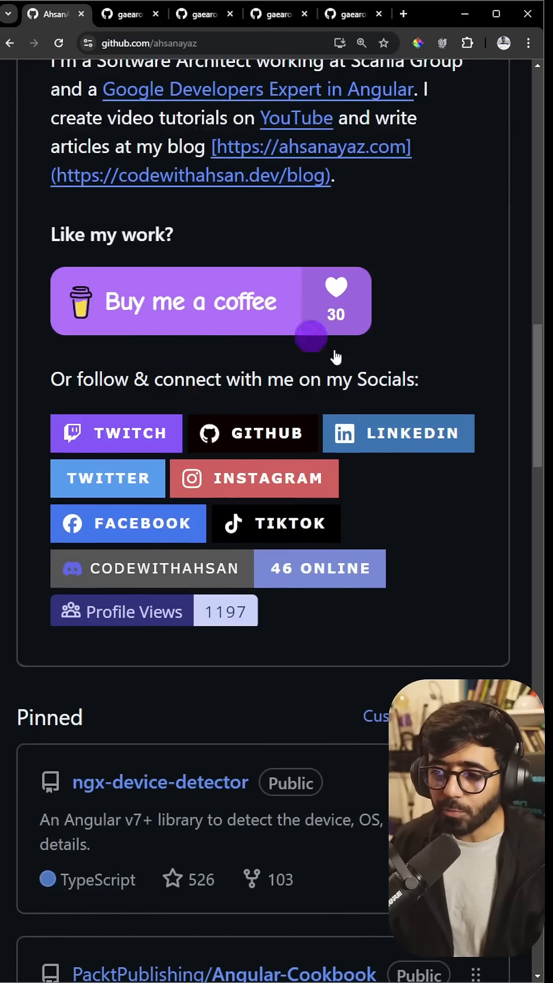
pyautogui.scroll(-3)
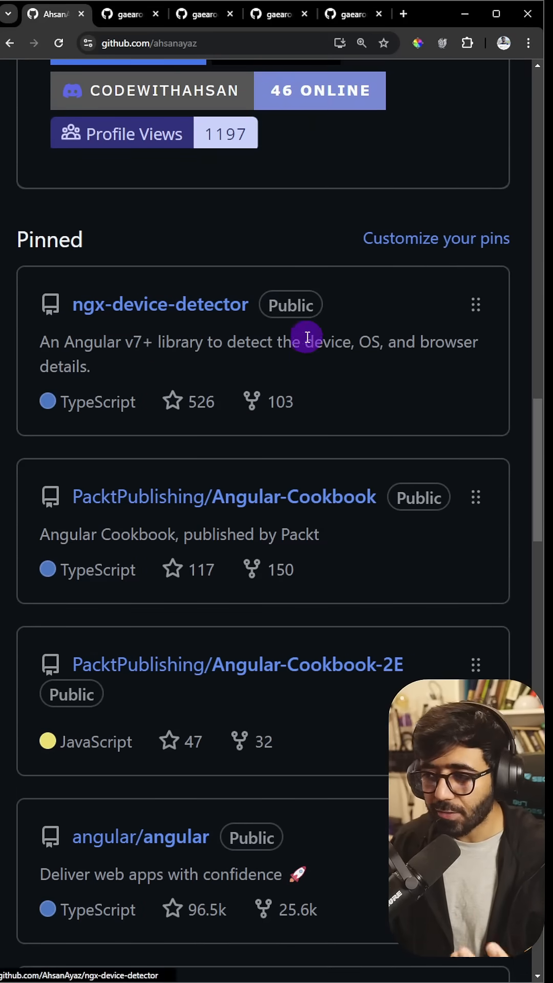
pyautogui.scroll(-3)
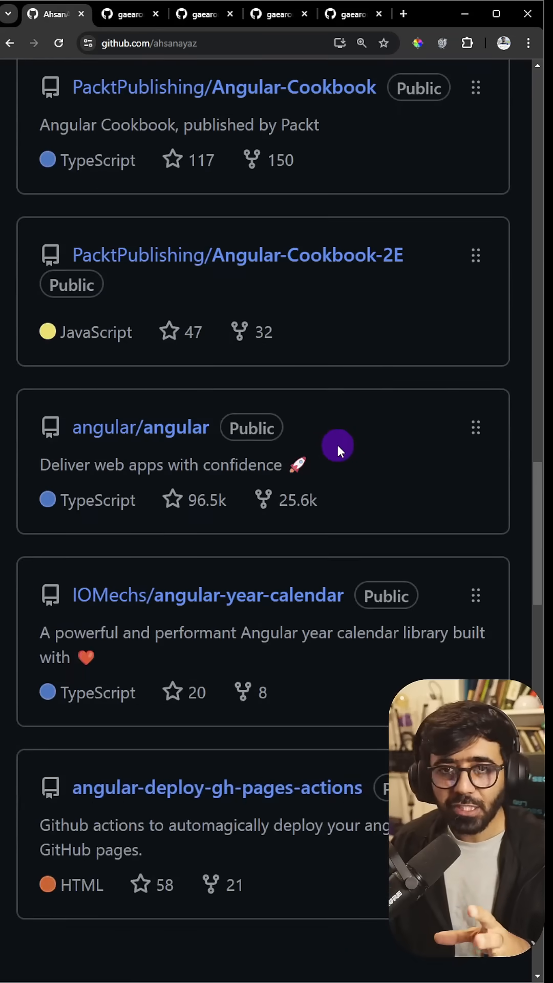
pyautogui.scroll(-3)
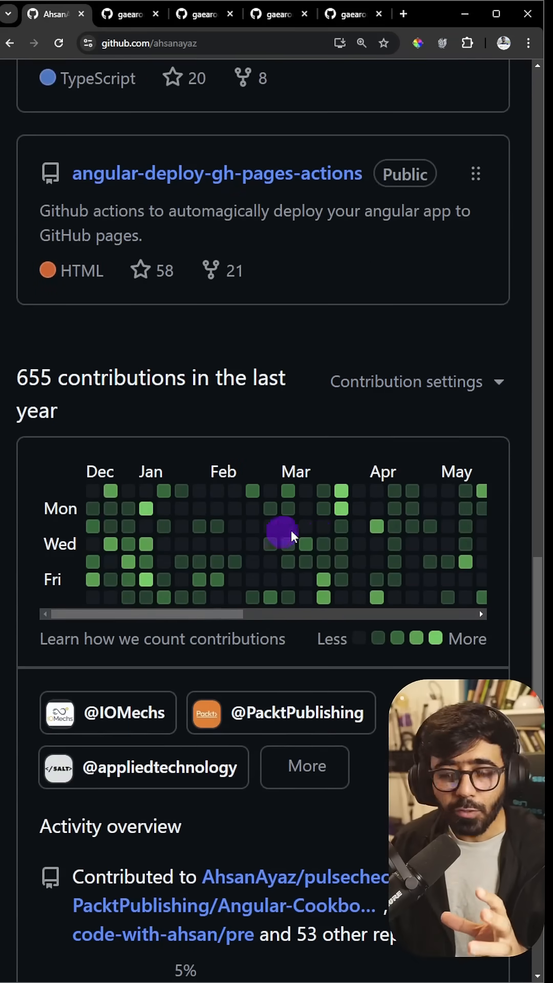
pyautogui.scroll(-3)
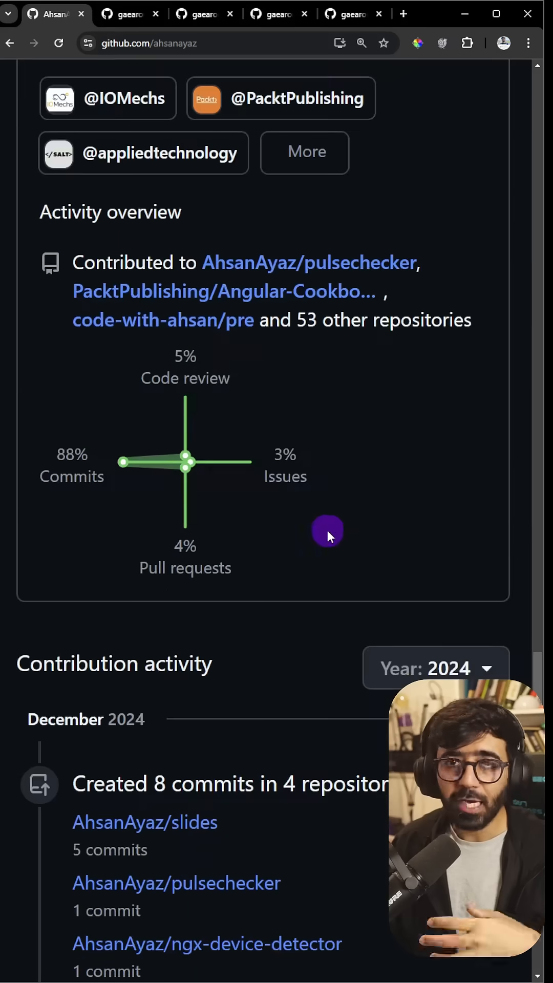
pyautogui.scroll(-3)
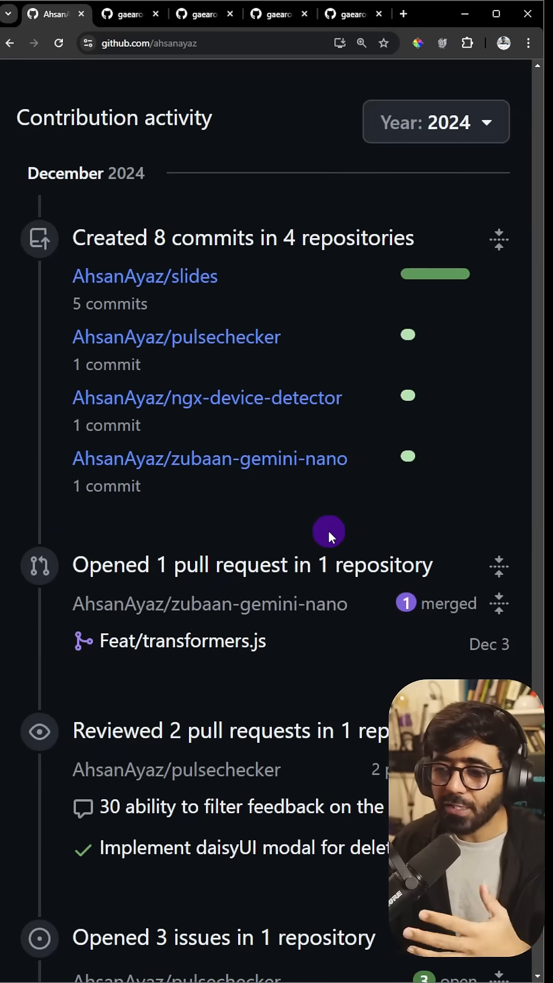
pyautogui.scroll(3)
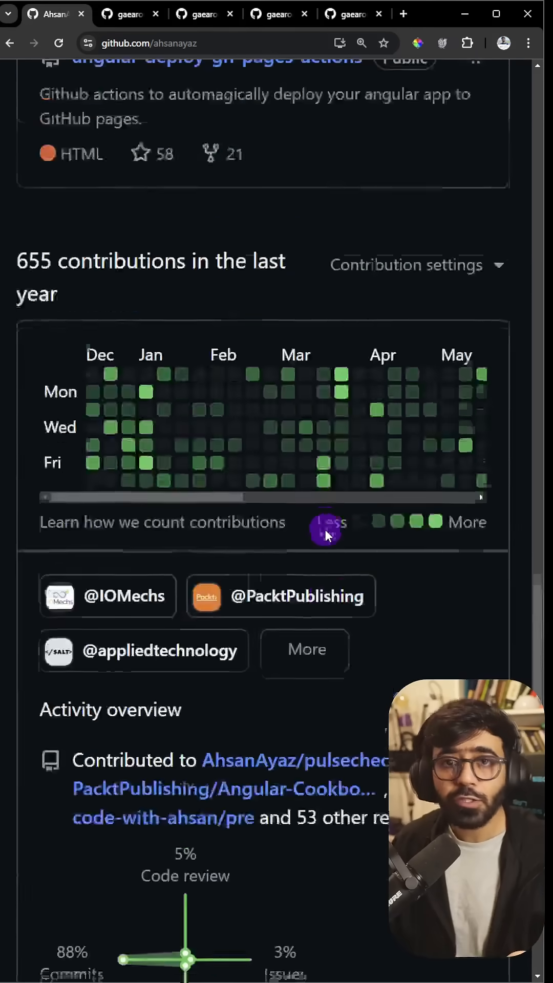
pyautogui.scroll(3)
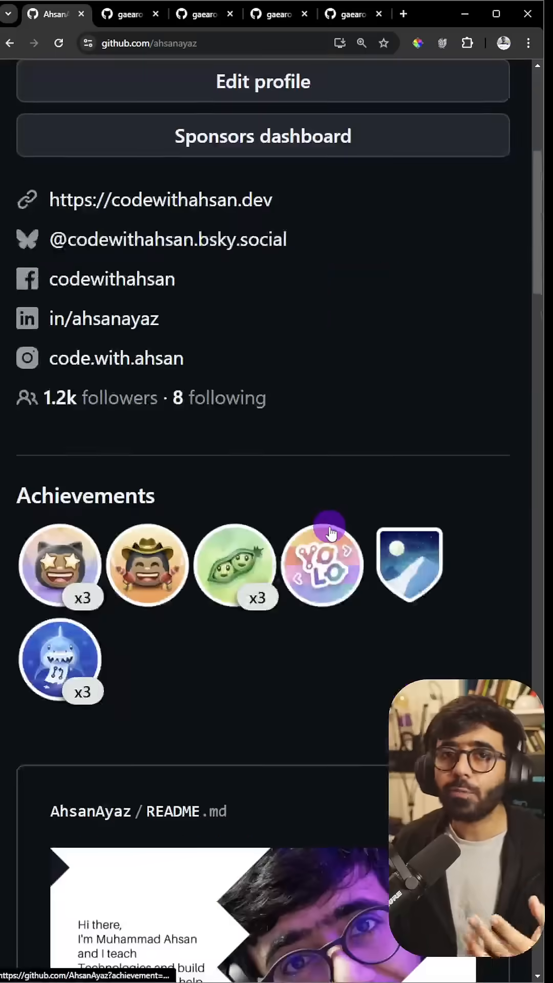